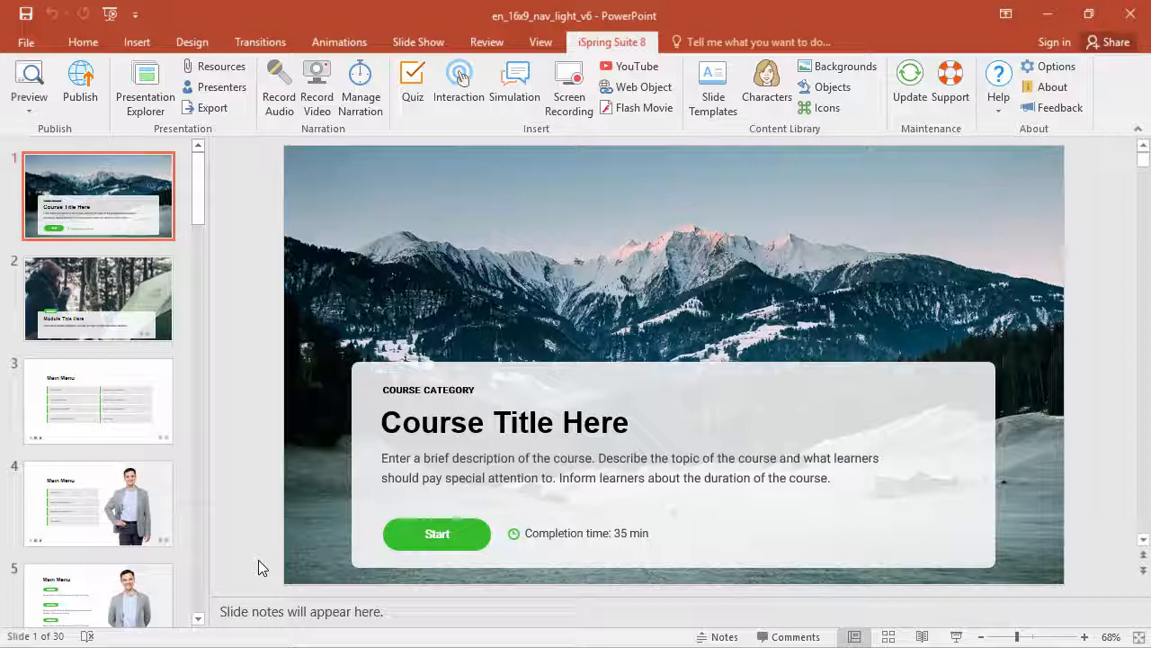
- Start web publishing and choose the Universal (Simple Course) player
click(302, 612)
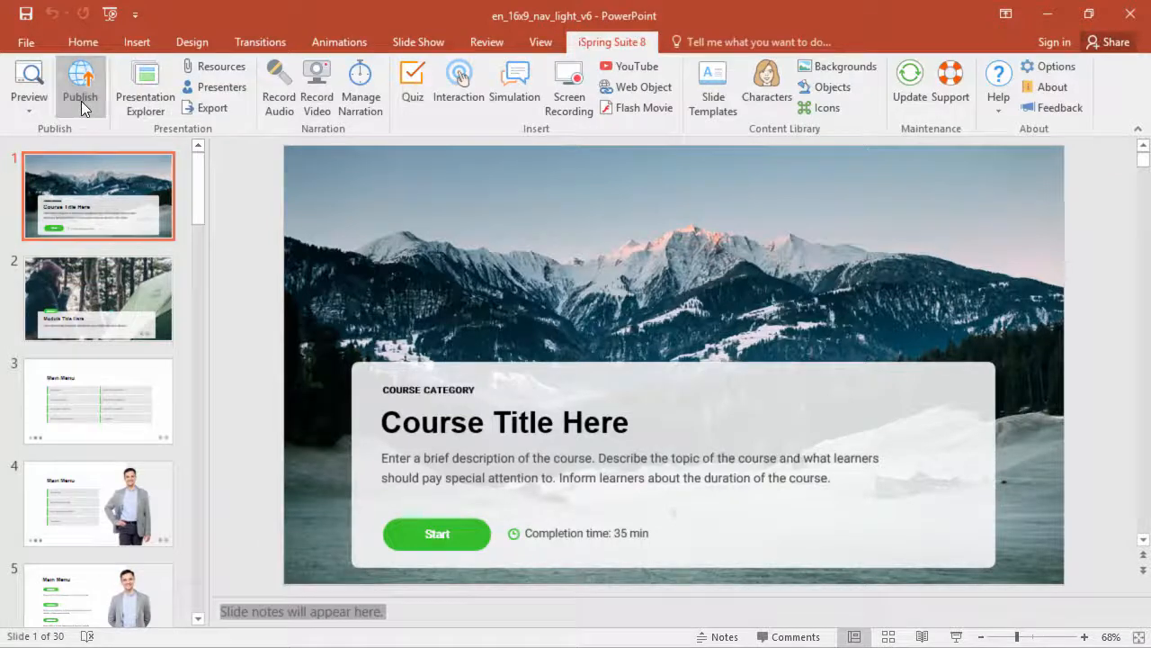
click(79, 87)
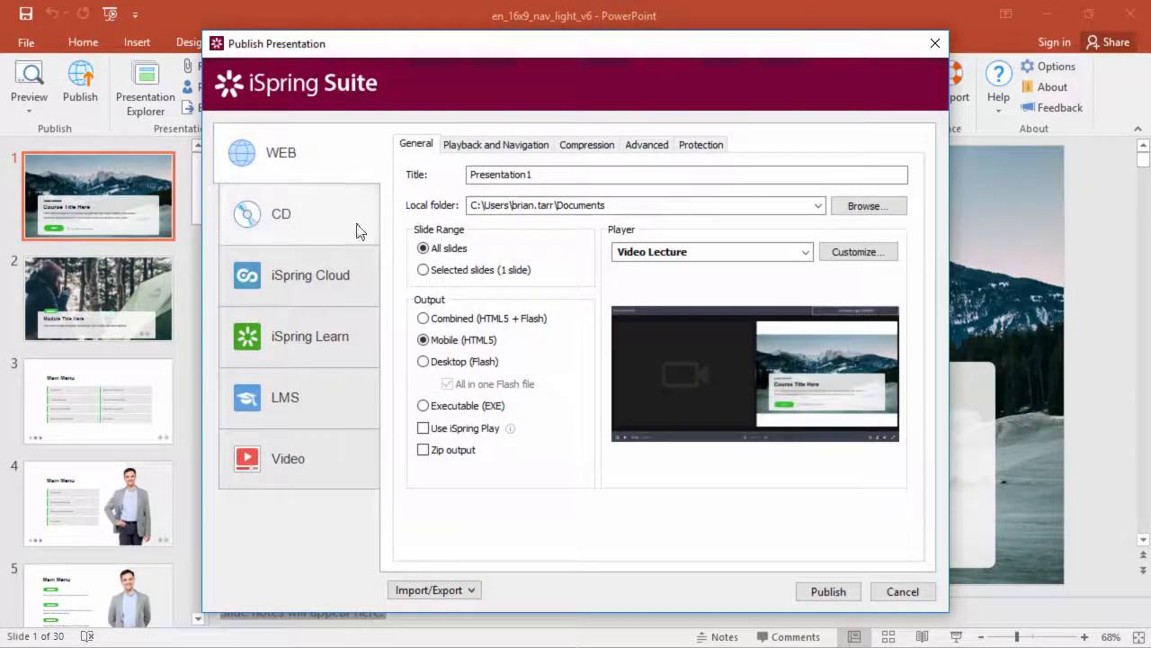
click(710, 251)
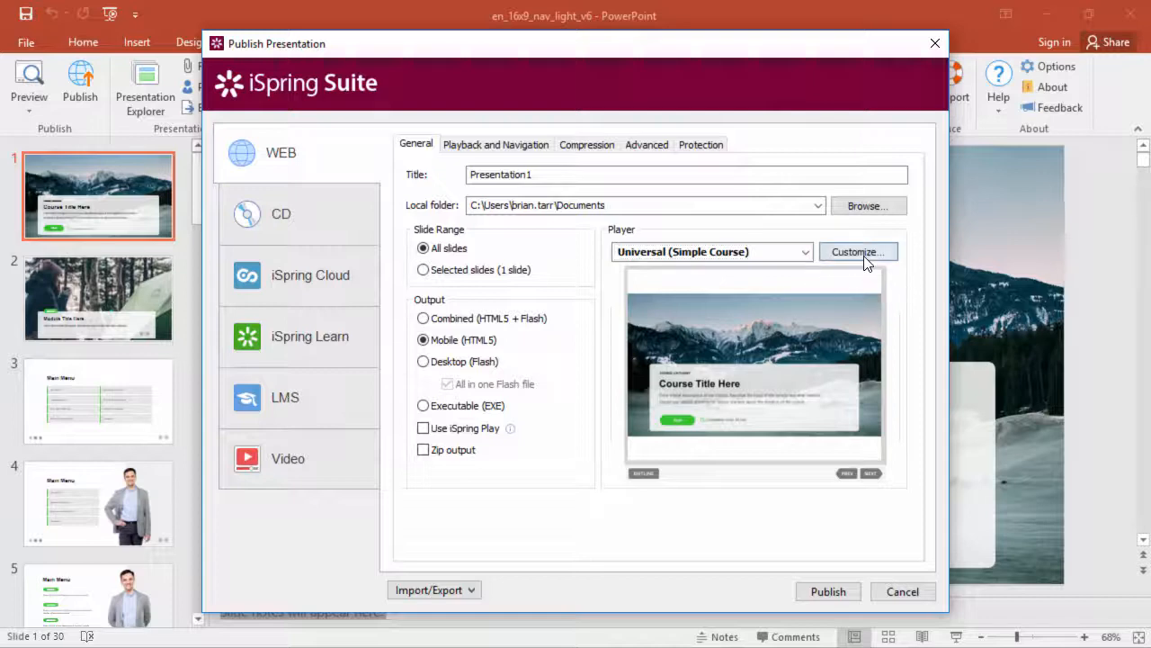
- Preview Branded Course and Business Presentation templates, apply Full, and show the Notes panel
click(856, 252)
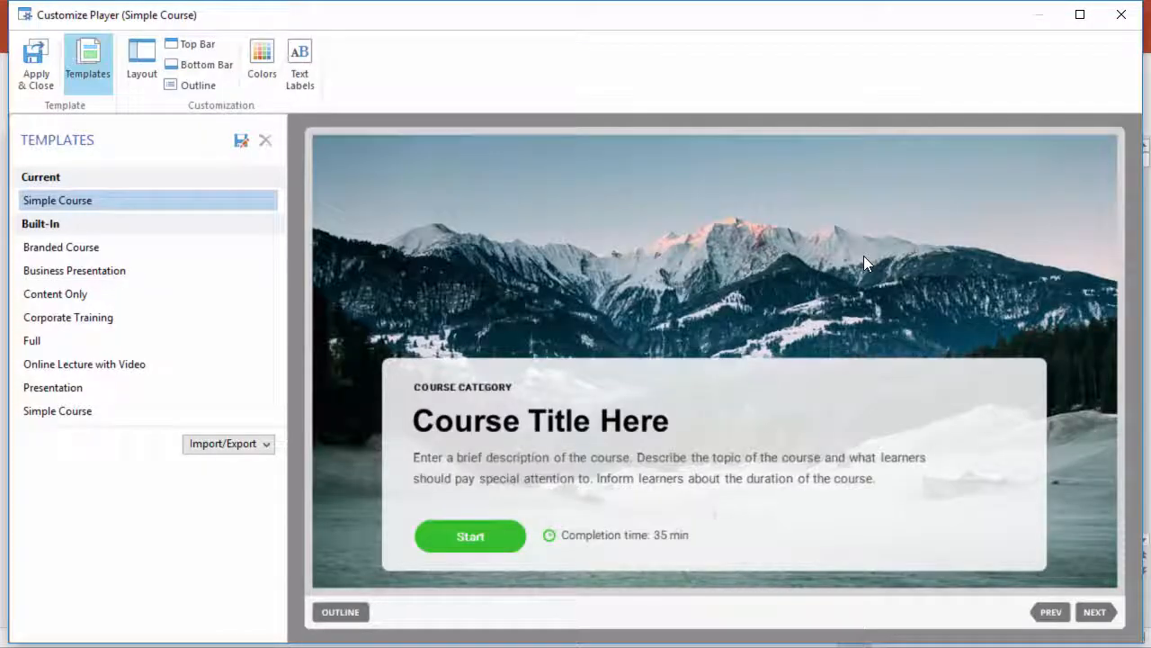
click(61, 246)
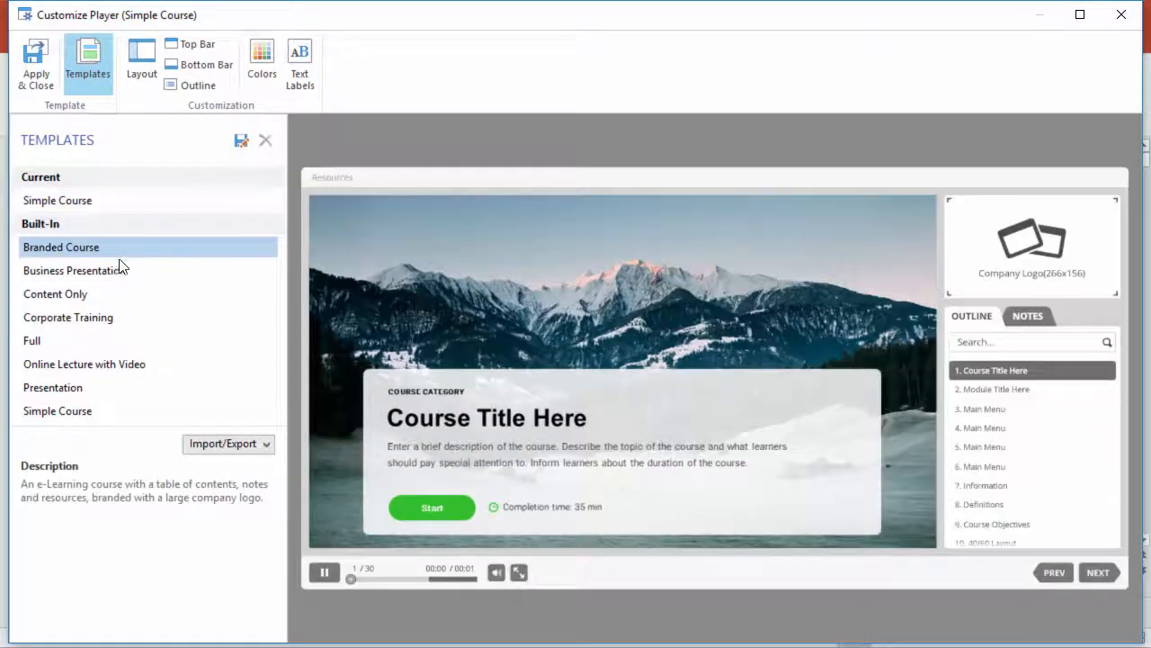
click(74, 270)
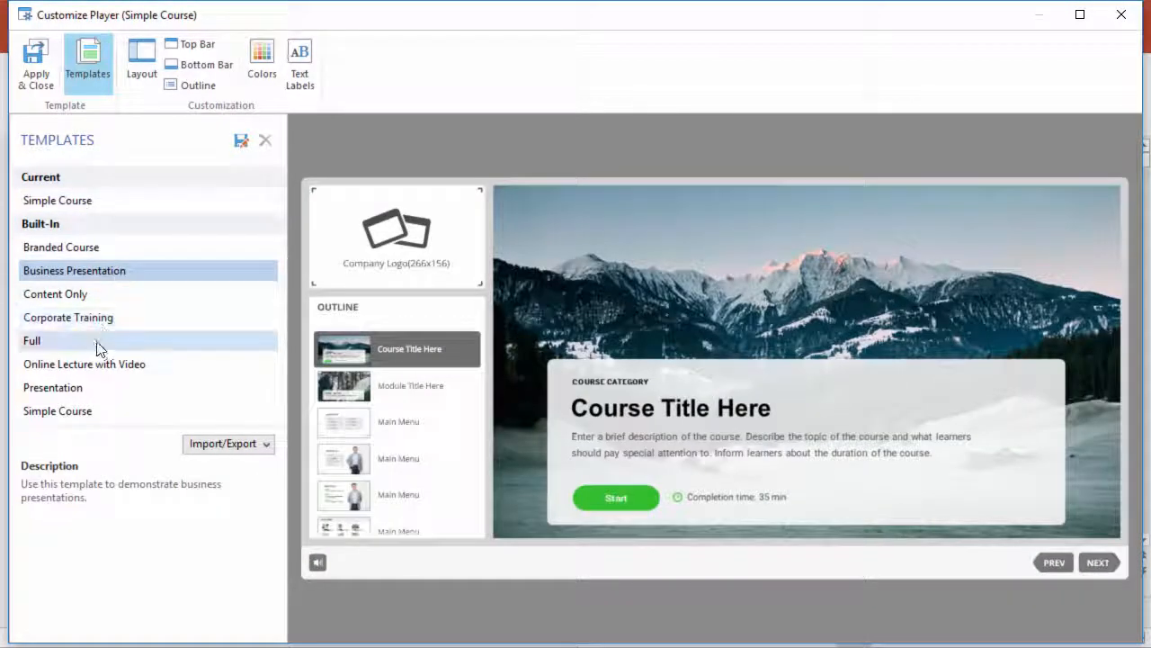
click(33, 340)
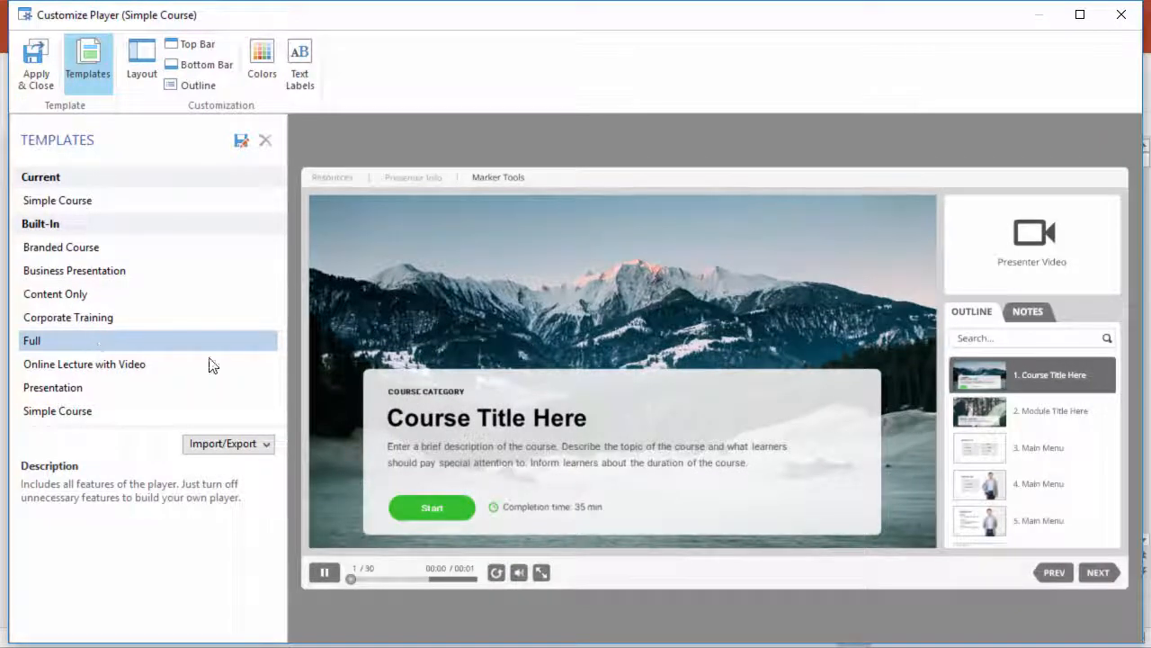
click(1027, 311)
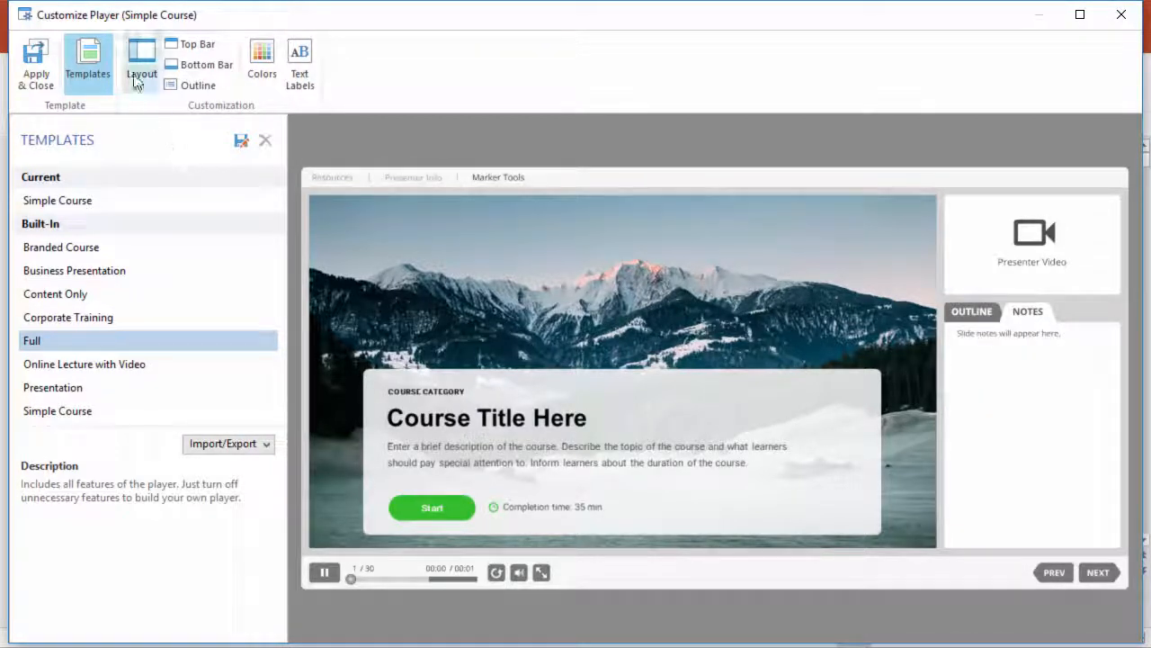
- In Layout set Notes to On the Bottom bar (CC style) and apply and close the customizer
click(140, 63)
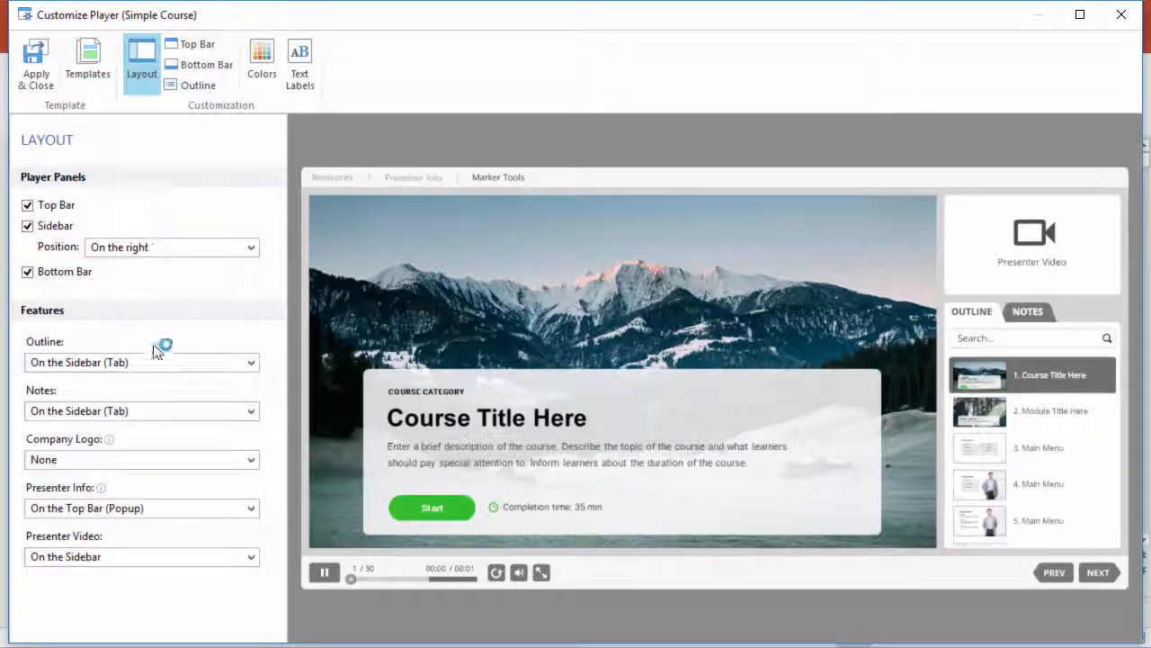
click(250, 410)
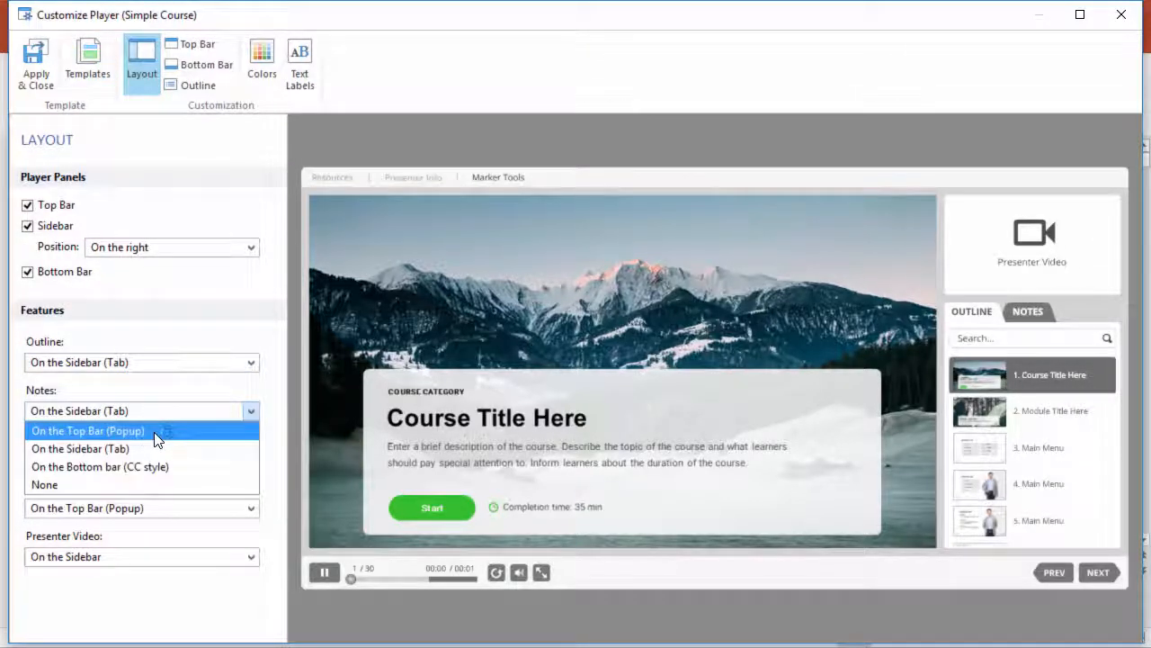
click(87, 430)
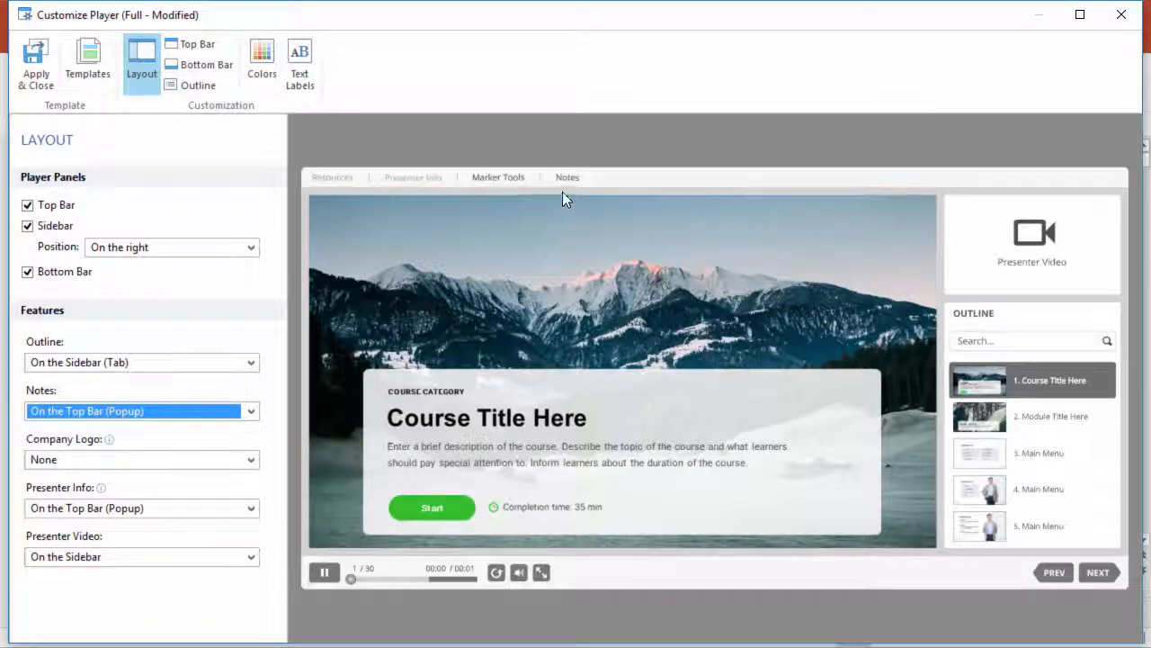
click(568, 178)
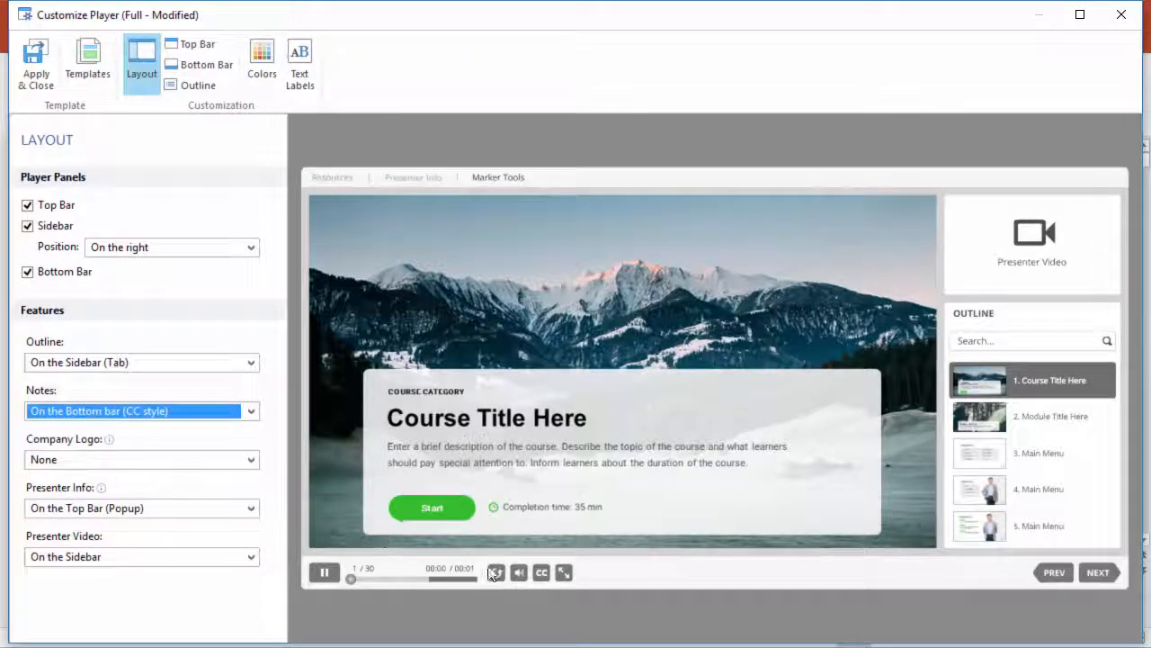
click(540, 572)
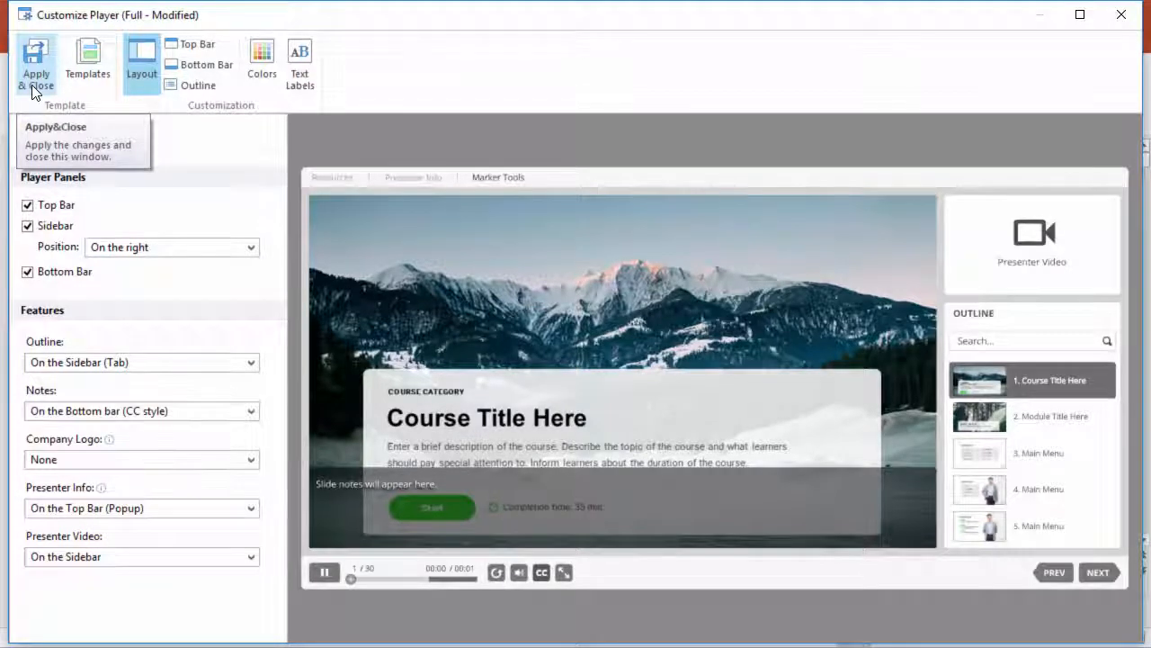
click(36, 63)
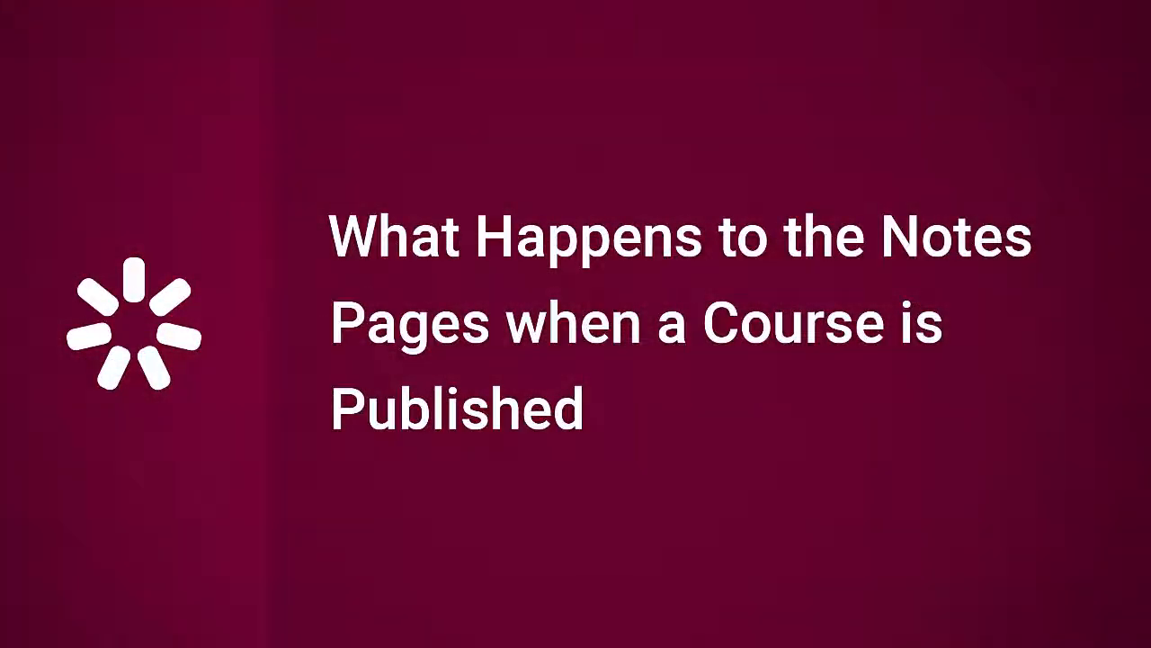